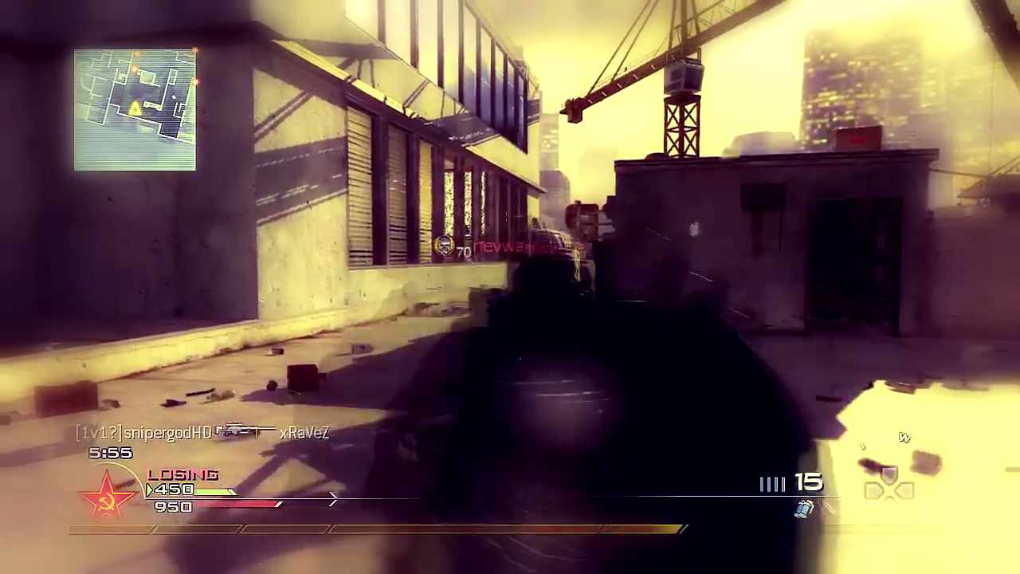
- Launch Adobe After Effects from the desktop to get a blank untitled project
{"action": "left_click", "coordinate": [510, 287]}
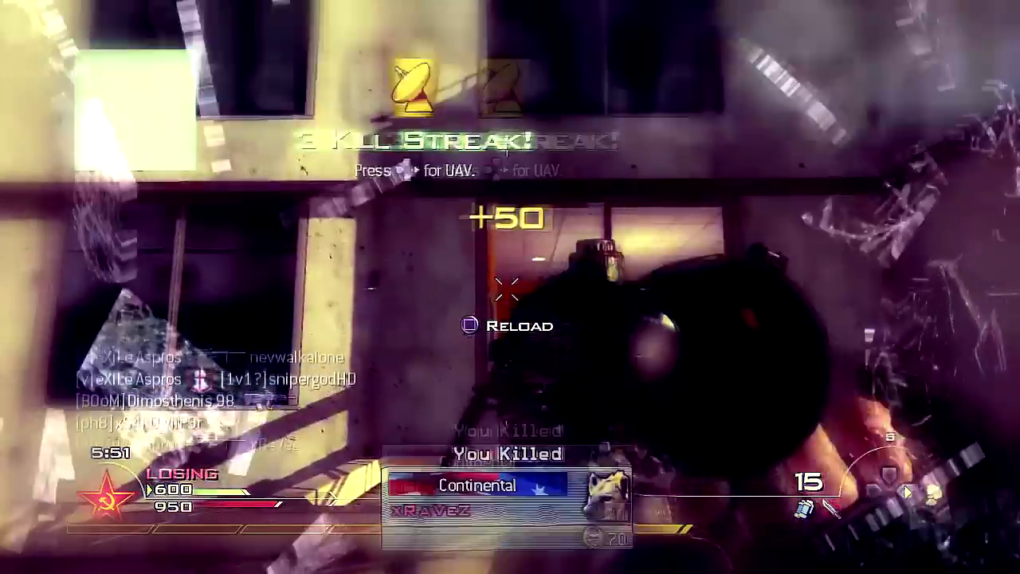
{"action": "mouse_move", "coordinate": [511, 287]}
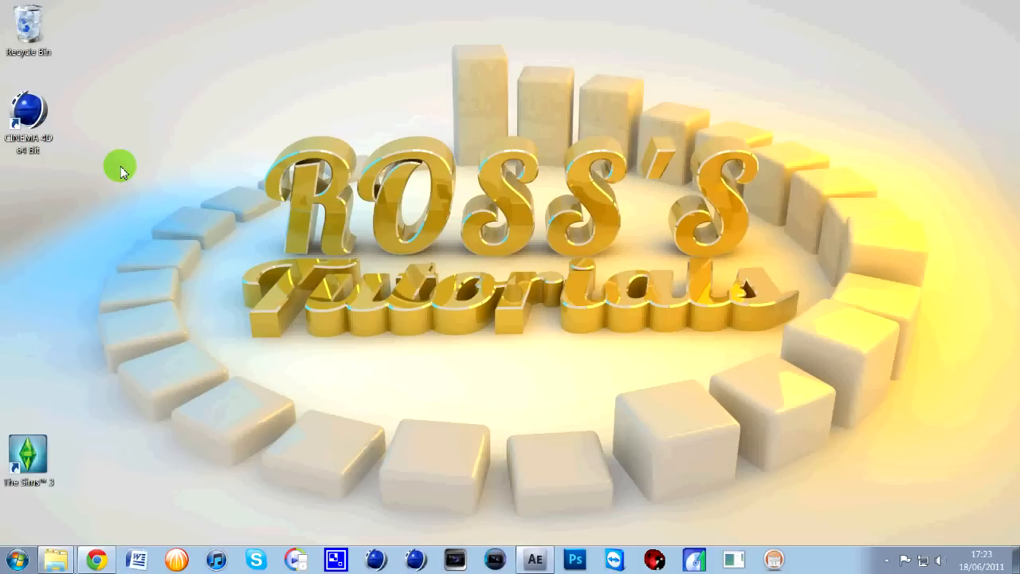
{"action": "left_click", "coordinate": [536, 558]}
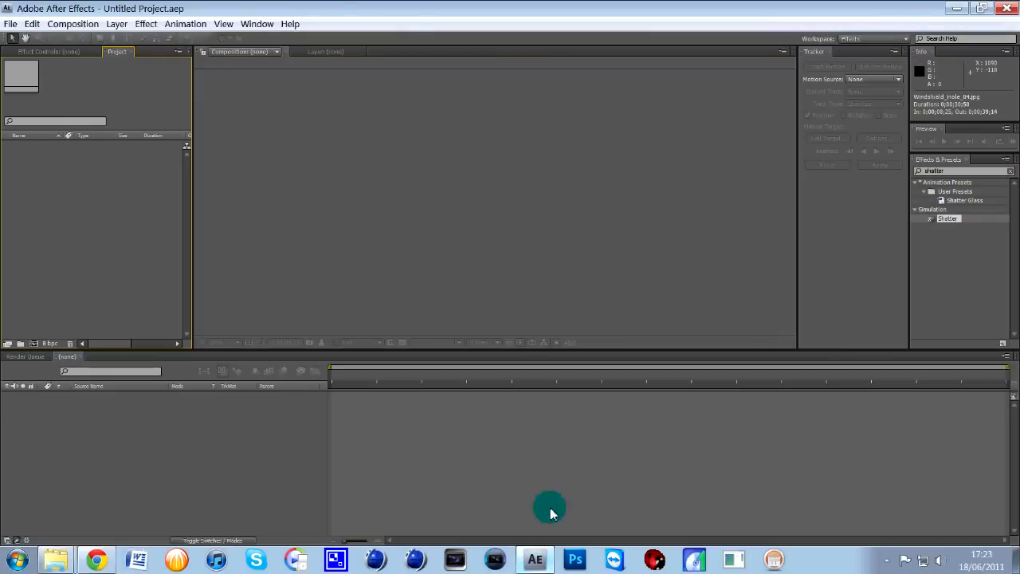
- Create a new composition, Comp 1, keeping the default settings
{"action": "left_click", "coordinate": [94, 24]}
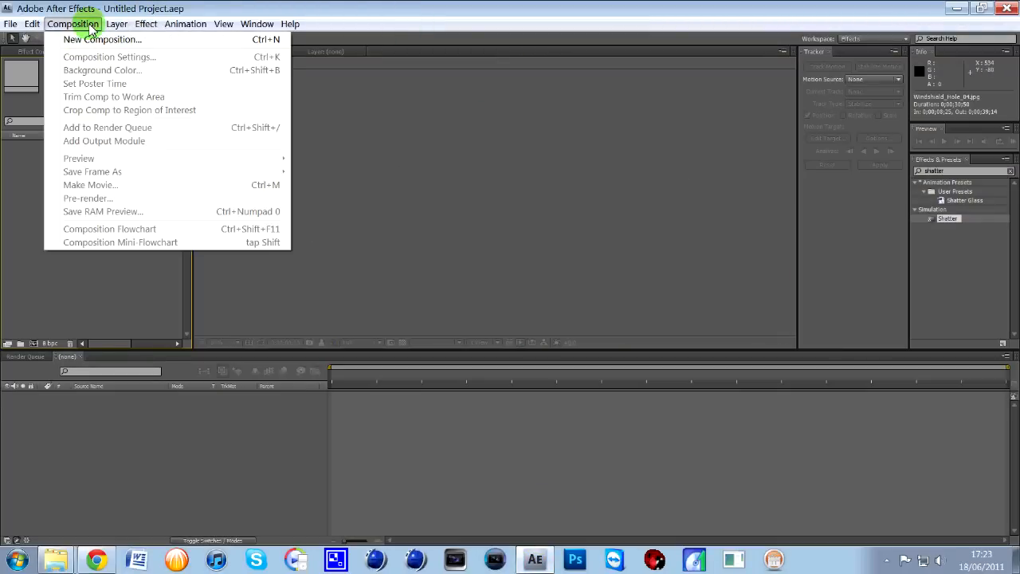
{"action": "left_click", "coordinate": [102, 38]}
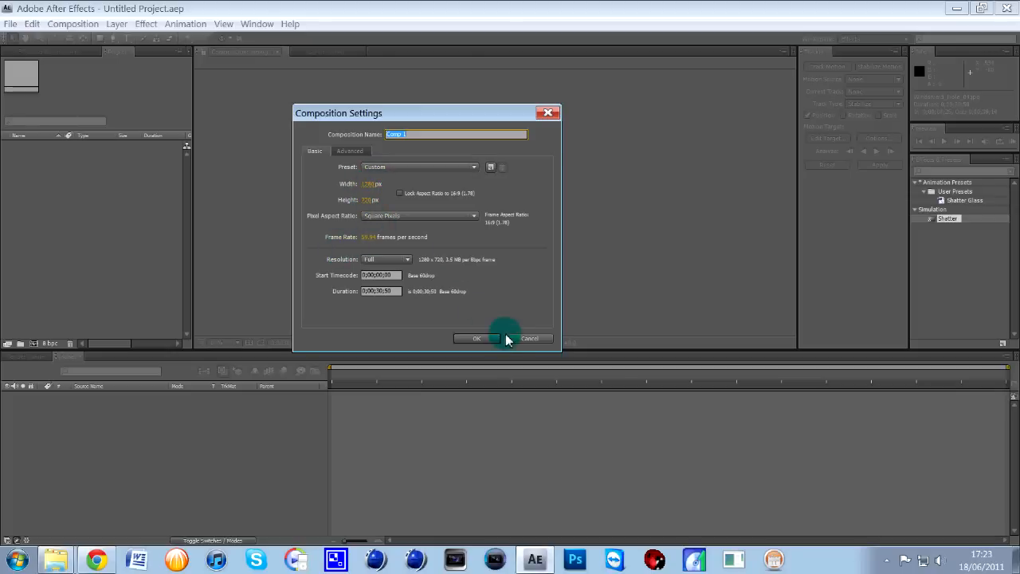
{"action": "left_click", "coordinate": [477, 337]}
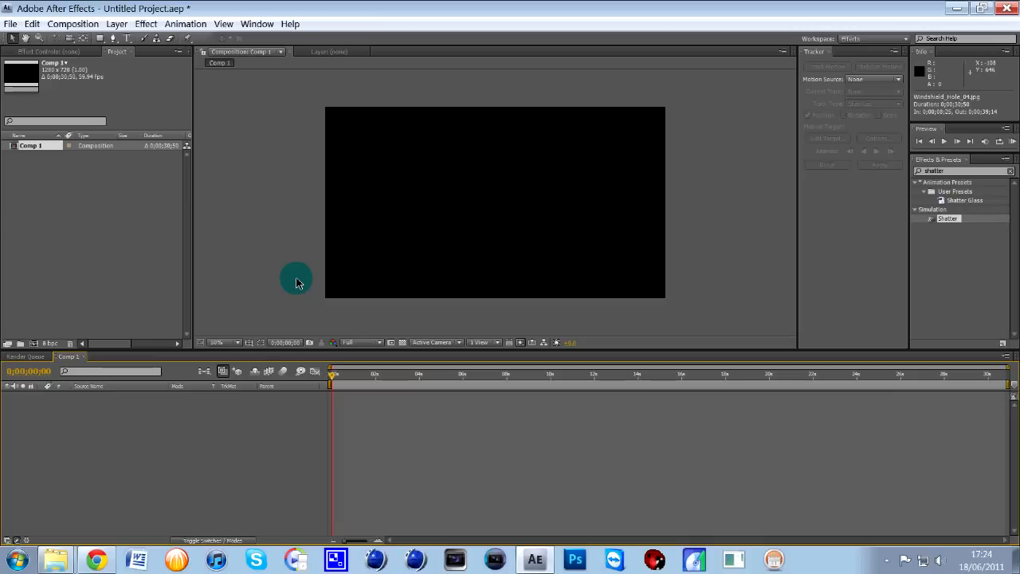
{"action": "mouse_move", "coordinate": [110, 497]}
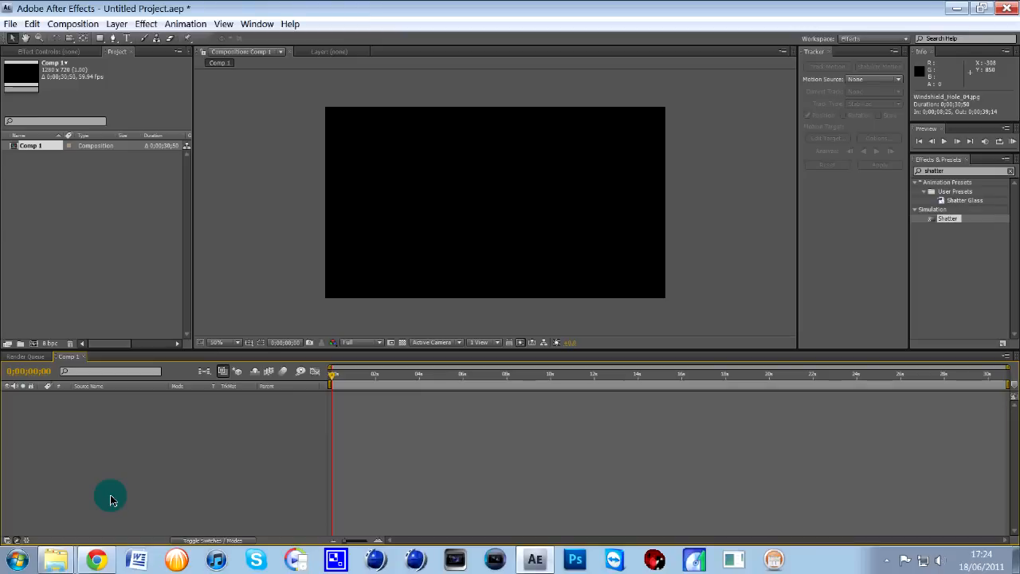
- Bring up Windows Explorer to locate the Windshield_Hole_04 texture image
{"action": "left_click", "coordinate": [54, 560]}
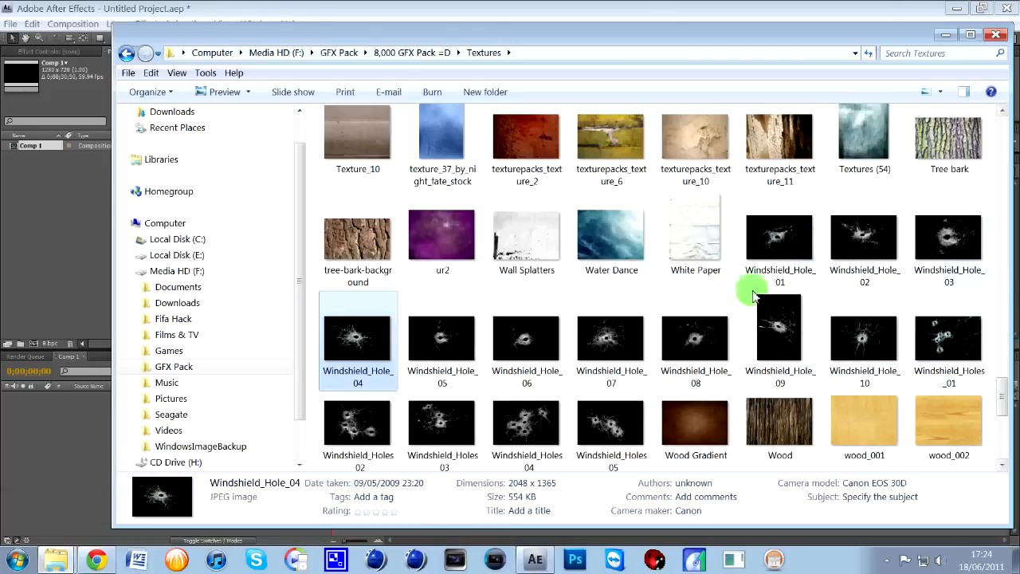
{"action": "mouse_move", "coordinate": [408, 328]}
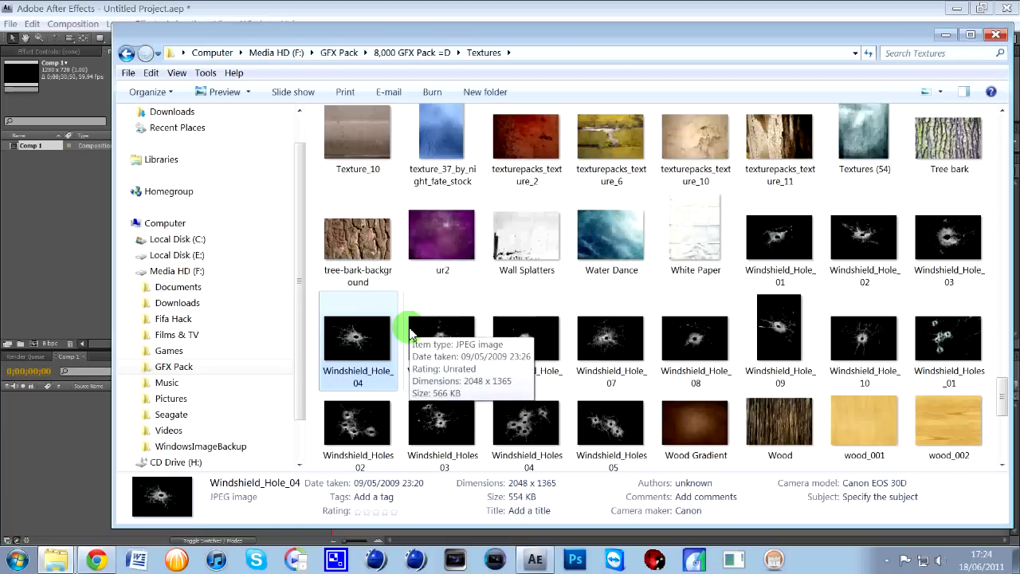
{"action": "mouse_move", "coordinate": [375, 337]}
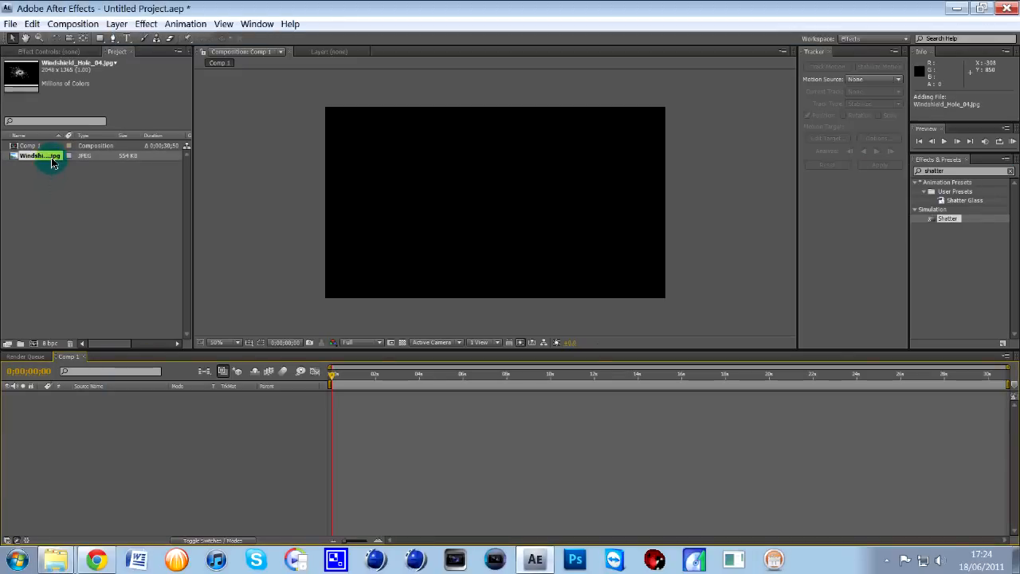
- Add Windshield_Hole_04 to Comp 1 at 33.3% view and scale it to fit the frame
{"action": "left_click_drag", "start_coordinate": [39, 157], "coordinate": [55, 414]}
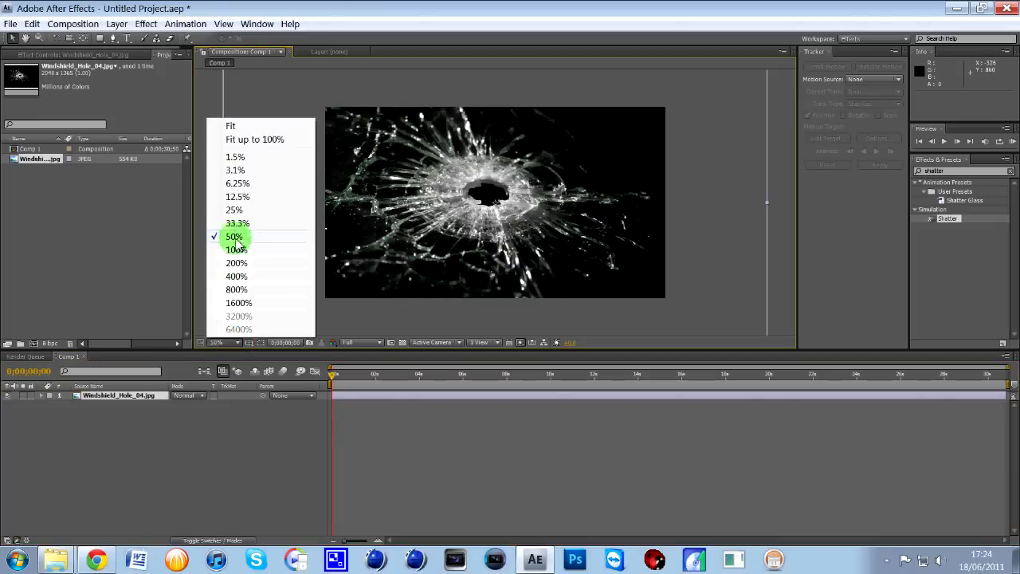
{"action": "left_click", "coordinate": [236, 223]}
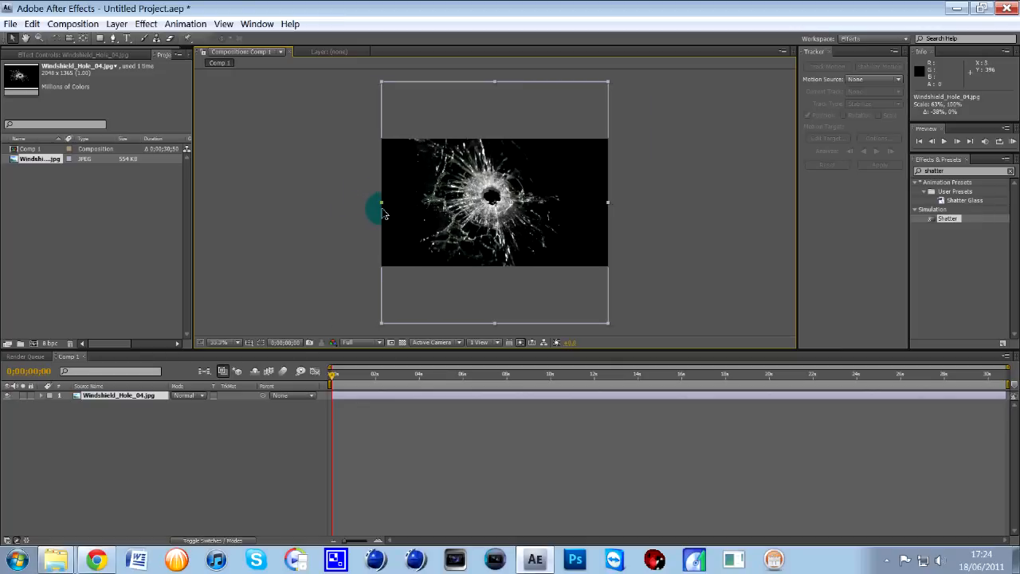
{"action": "left_click_drag", "start_coordinate": [381, 202], "coordinate": [491, 118]}
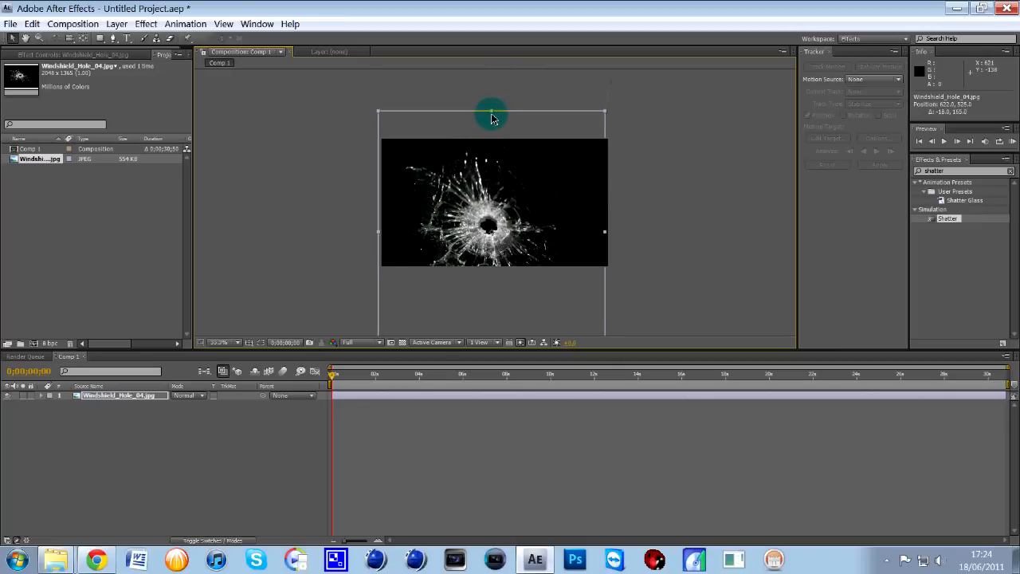
{"action": "left_click_drag", "start_coordinate": [491, 118], "coordinate": [494, 96]}
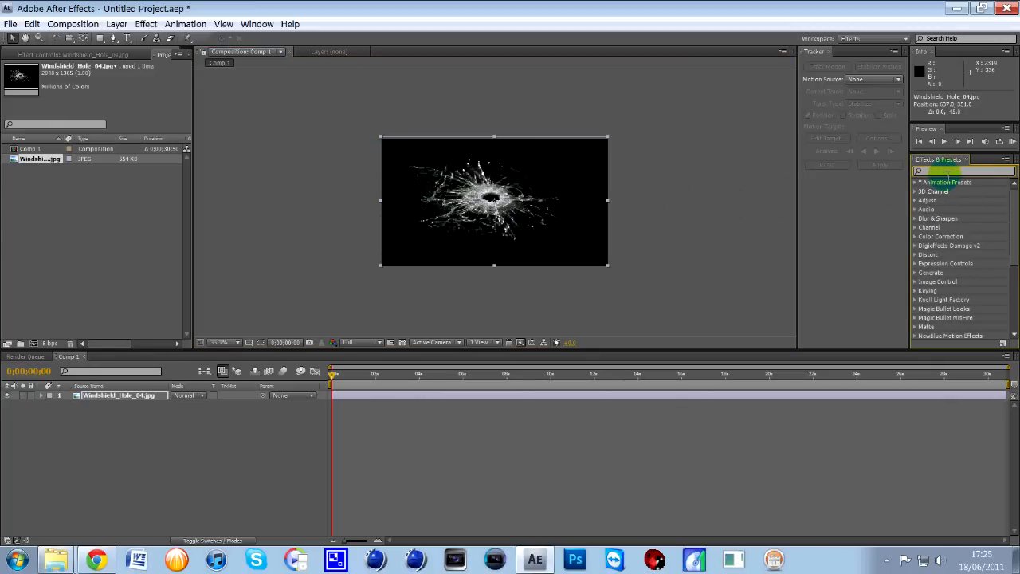
- Search 'shatt' and apply the Shatter effect to the bullet-hole layer
{"action": "type", "text": "shatt"}
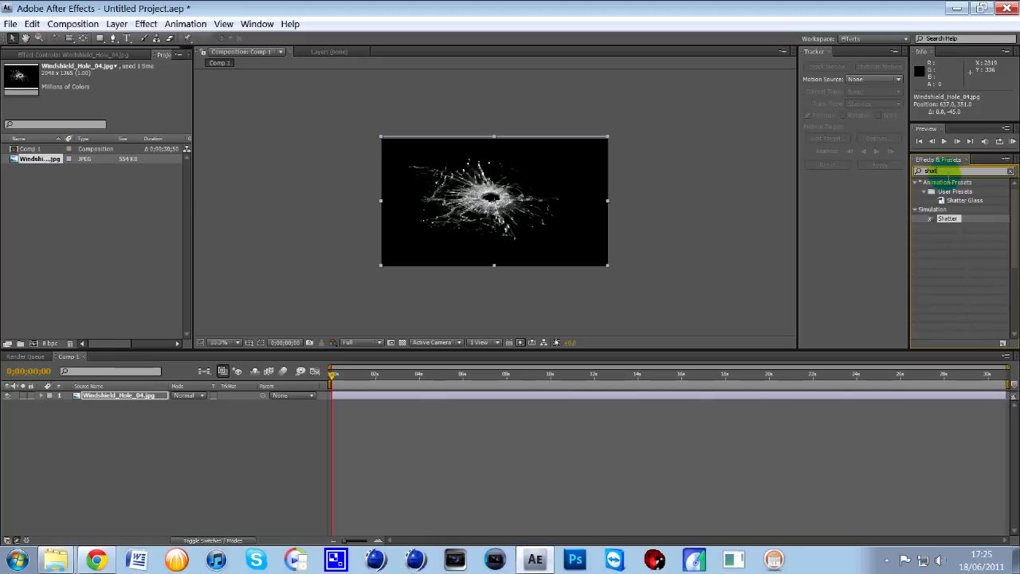
{"action": "left_click", "coordinate": [947, 217]}
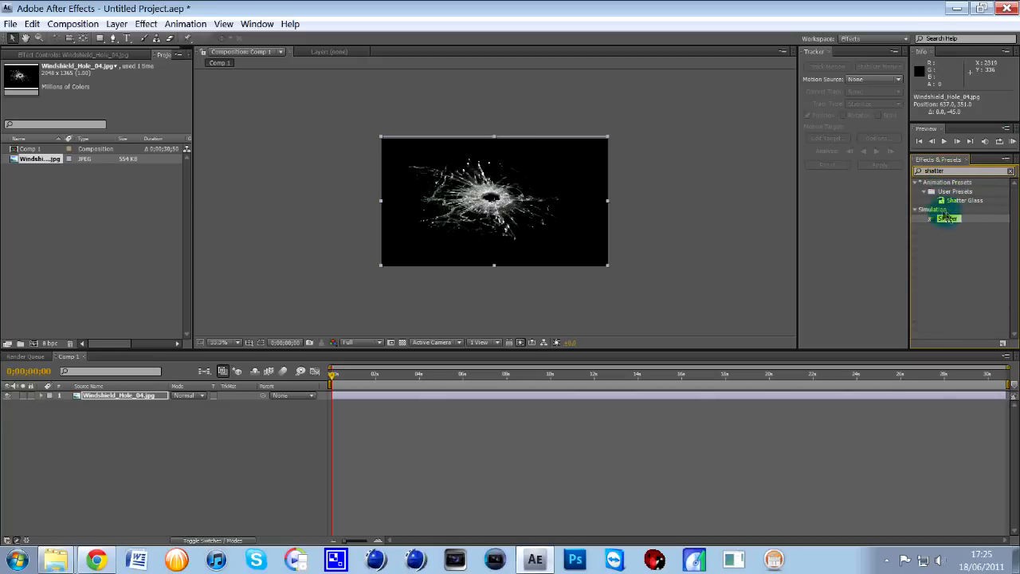
{"action": "left_click", "coordinate": [943, 219]}
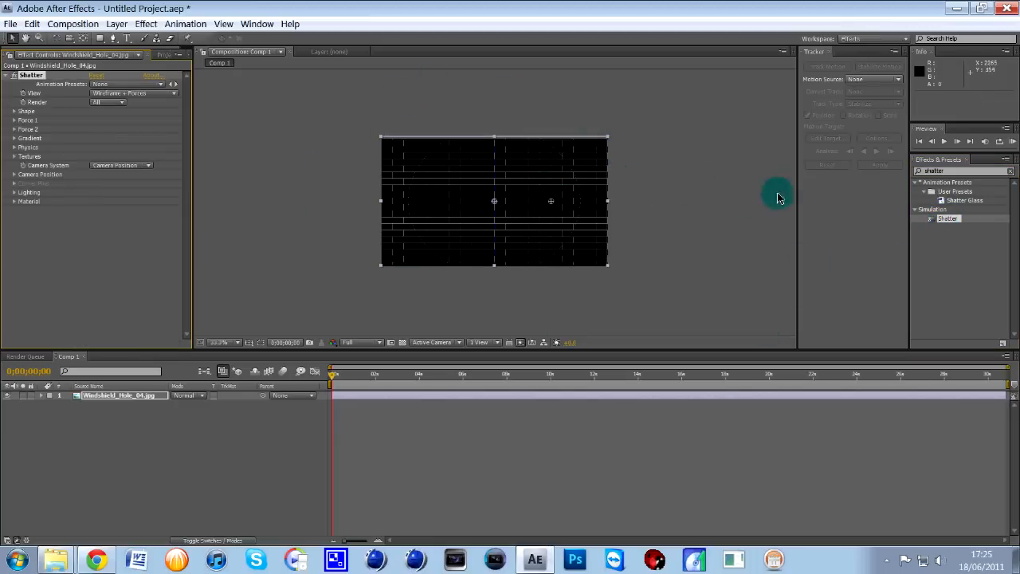
{"action": "mouse_move", "coordinate": [564, 220]}
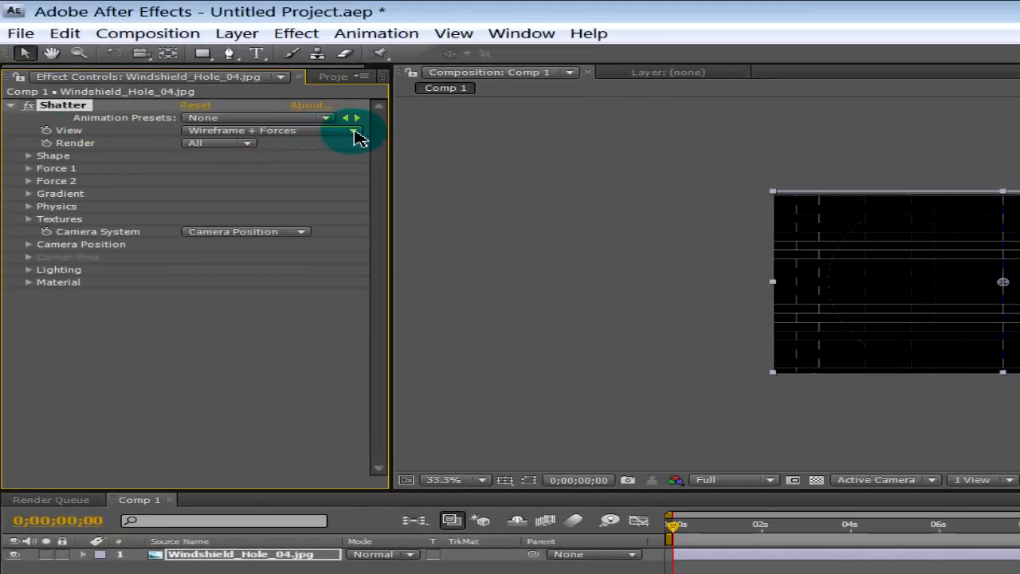
- Set Shatter's View mode to Rendered so the bullet-hole image shows
{"action": "left_click", "coordinate": [258, 130]}
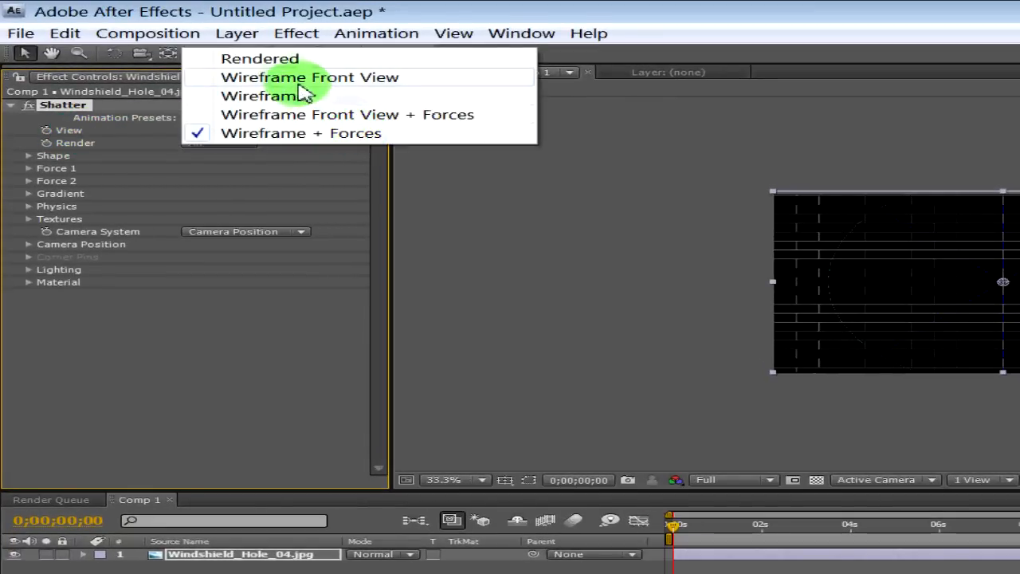
{"action": "left_click", "coordinate": [255, 58]}
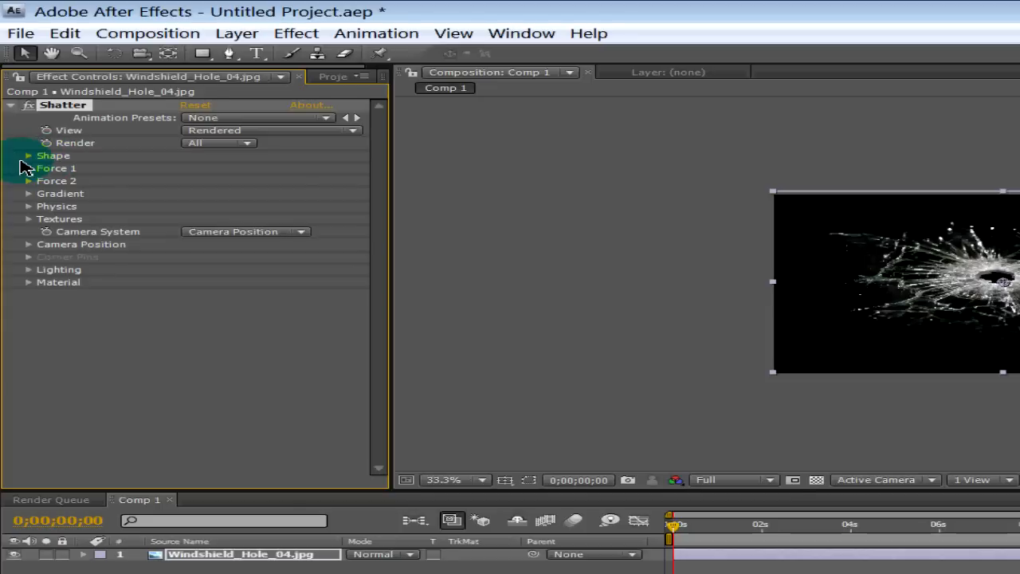
{"action": "left_click", "coordinate": [29, 155]}
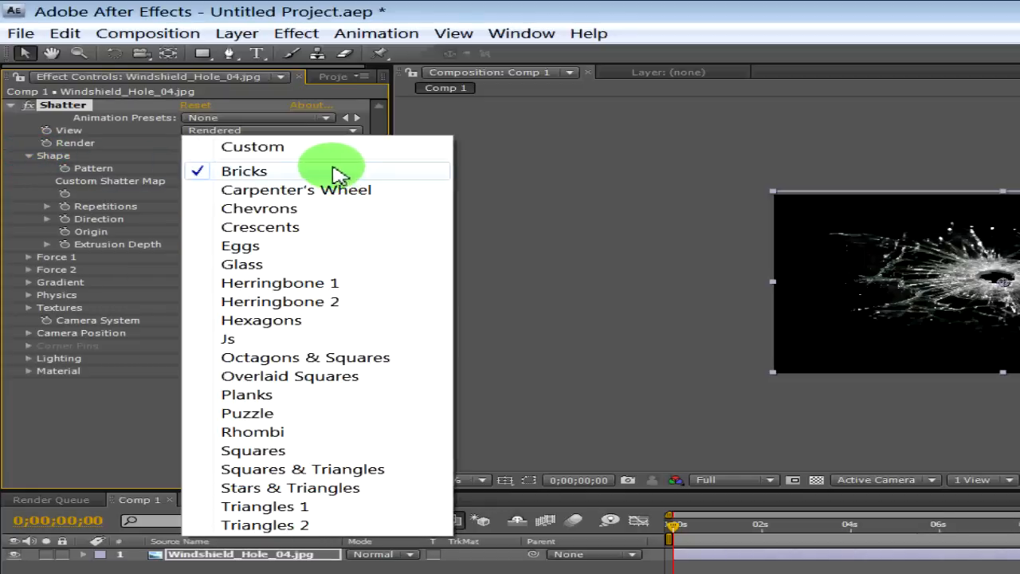
{"action": "left_click", "coordinate": [242, 264]}
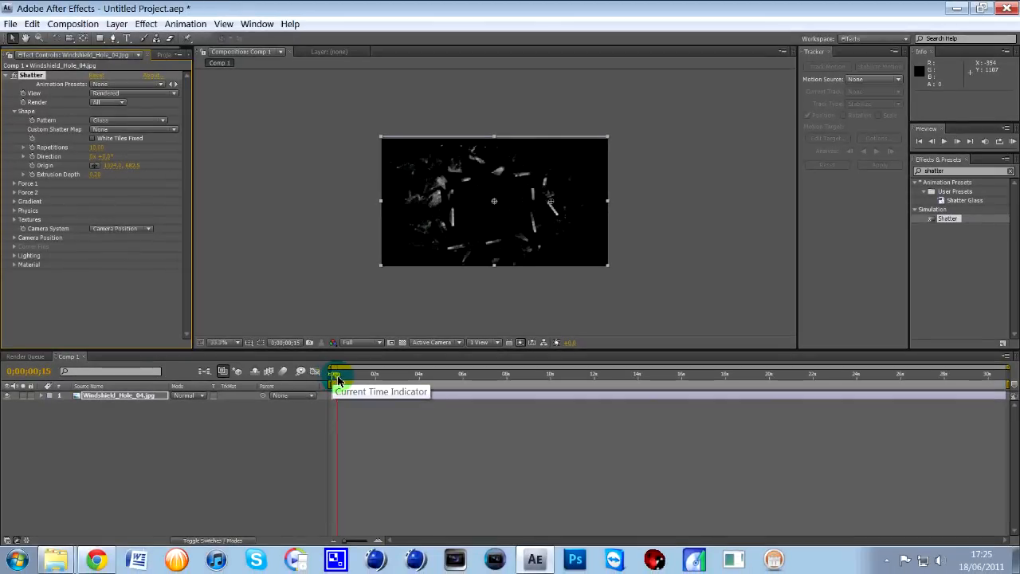
{"action": "left_click_drag", "start_coordinate": [341, 377], "coordinate": [333, 387]}
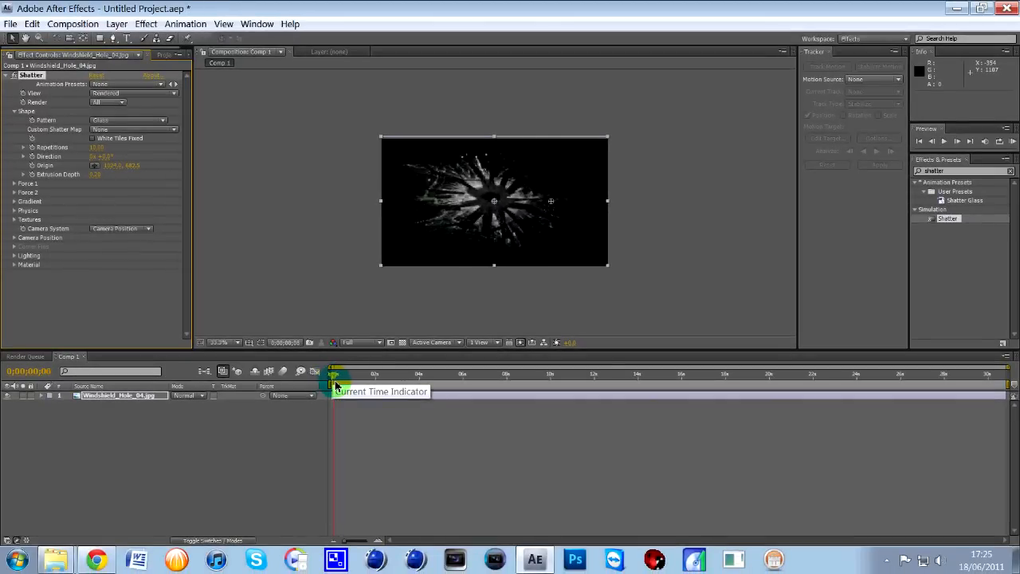
{"action": "left_click_drag", "start_coordinate": [335, 373], "coordinate": [379, 373]}
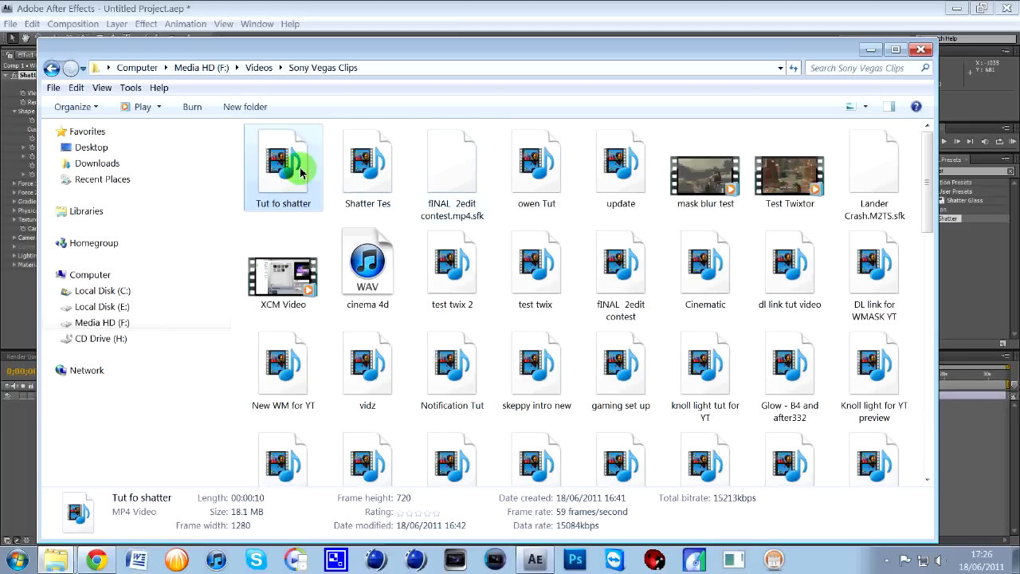
{"action": "mouse_move", "coordinate": [296, 173]}
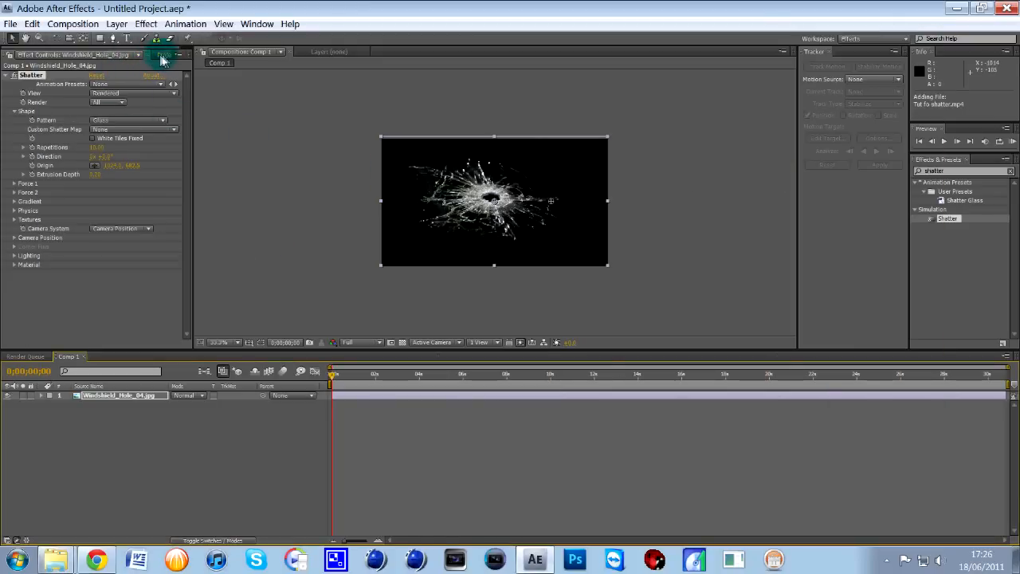
- Bring the project's footage list into view for the Tut fo shatter.mp4 clip
{"action": "left_click", "coordinate": [162, 52]}
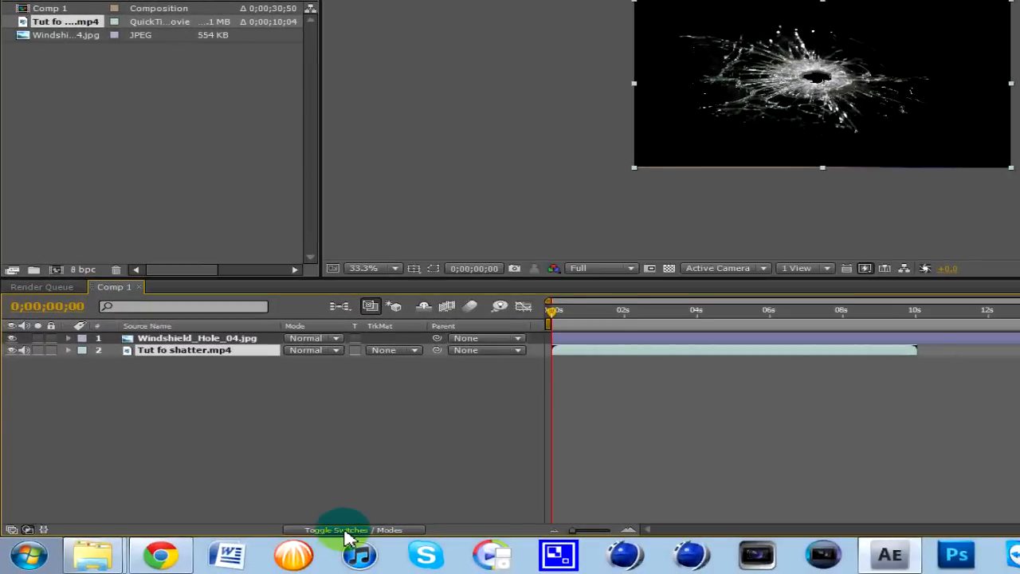
- Show the Mode column and set the bullet-hole layer's blend mode to Add
{"action": "left_click", "coordinate": [330, 529]}
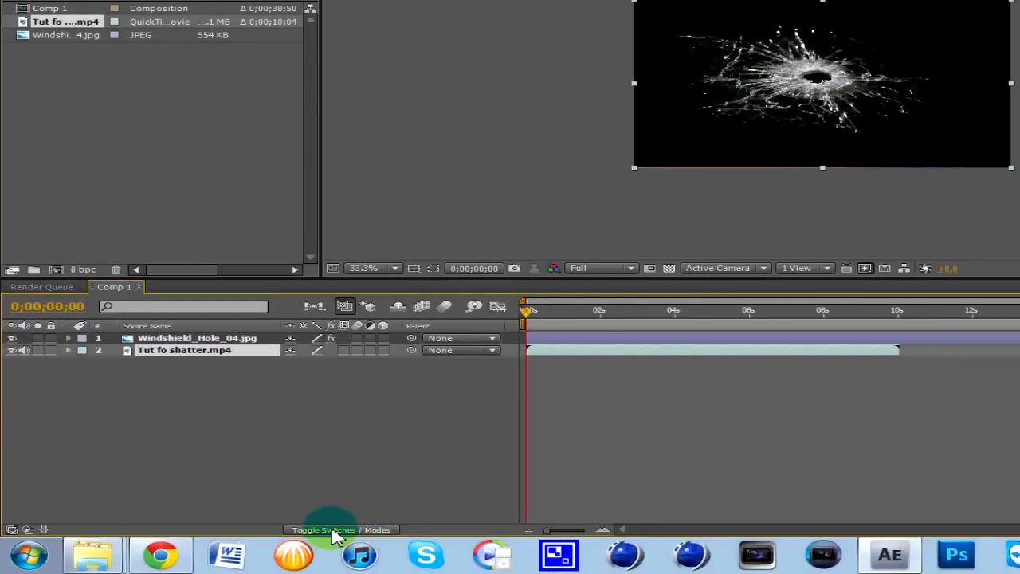
{"action": "left_click", "coordinate": [328, 529]}
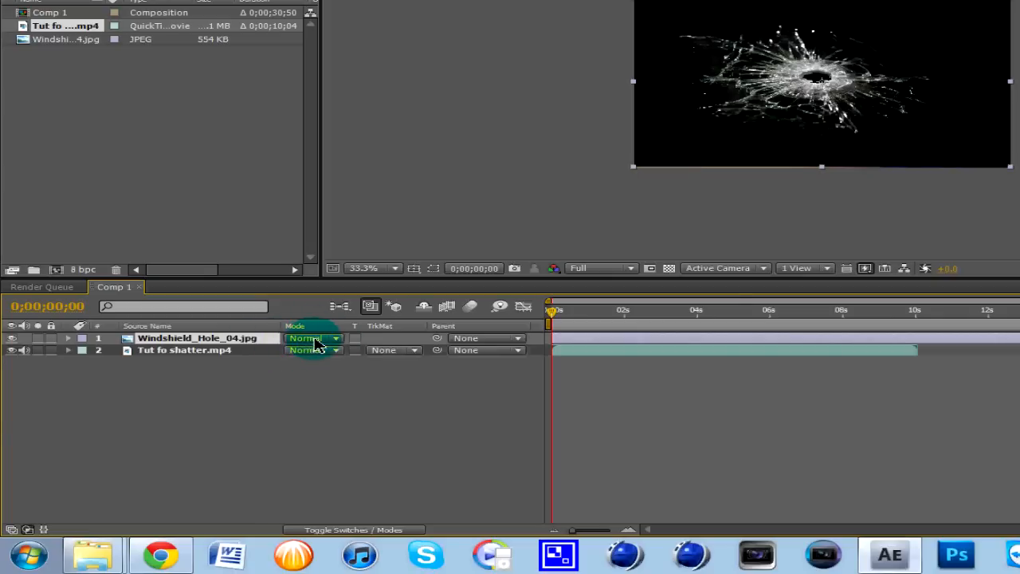
{"action": "mouse_move", "coordinate": [343, 341]}
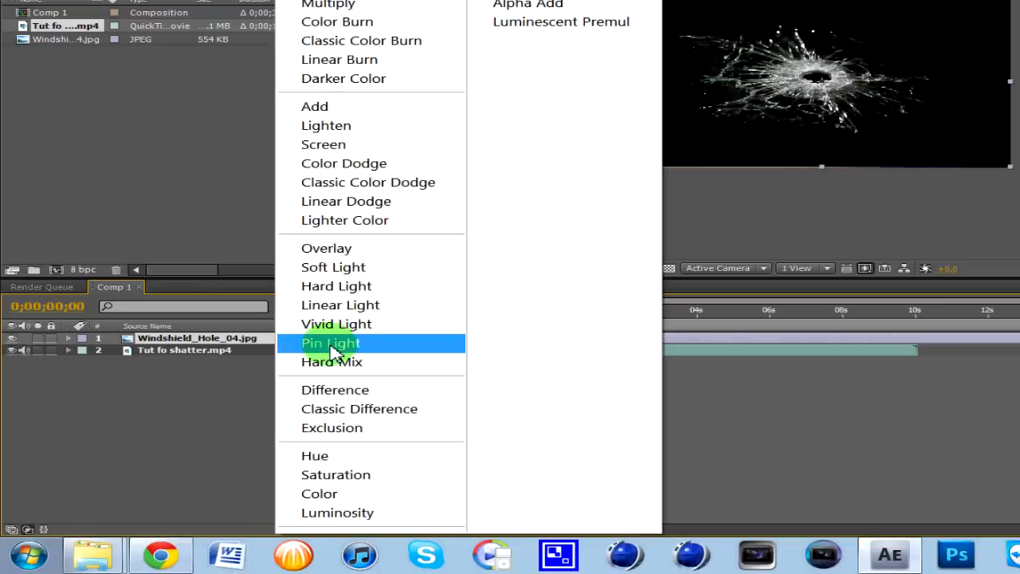
{"action": "left_click", "coordinate": [316, 105]}
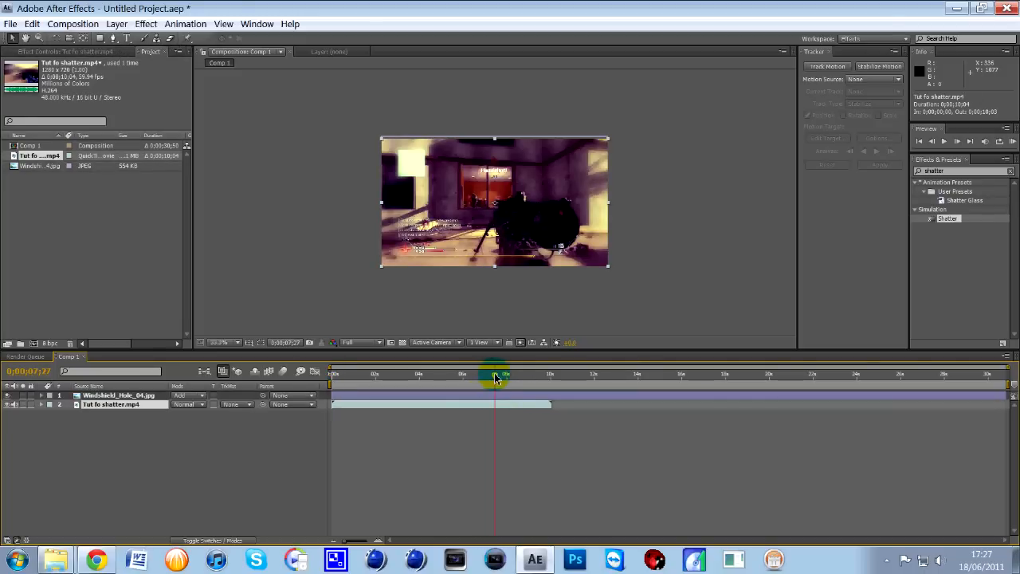
- Scrub to the gunshot frame and shift the bullet-hole layer to start there
{"action": "left_click_drag", "start_coordinate": [494, 376], "coordinate": [514, 377]}
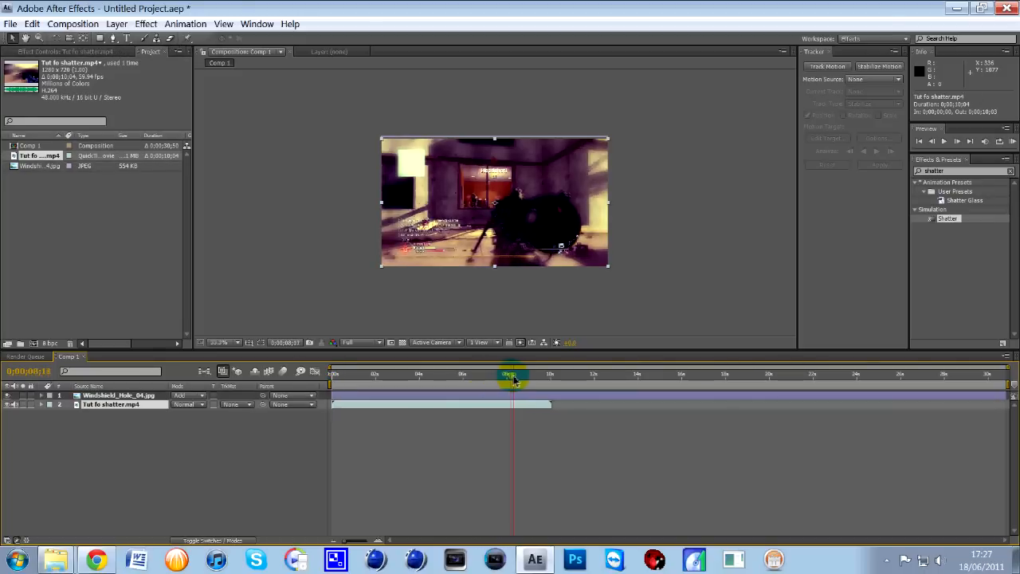
{"action": "left_click_drag", "start_coordinate": [510, 374], "coordinate": [514, 375]}
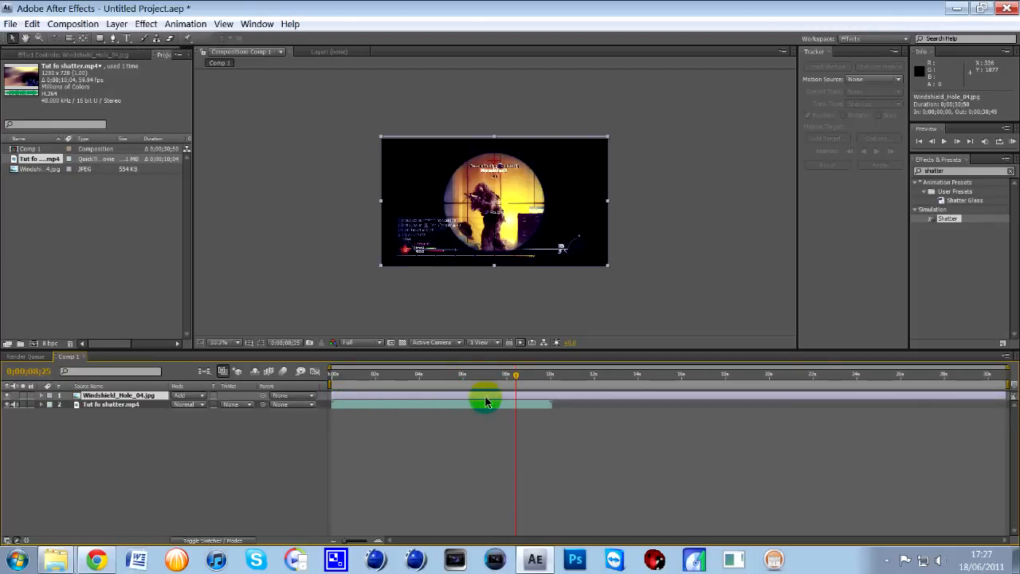
{"action": "left_click_drag", "start_coordinate": [487, 395], "coordinate": [574, 395]}
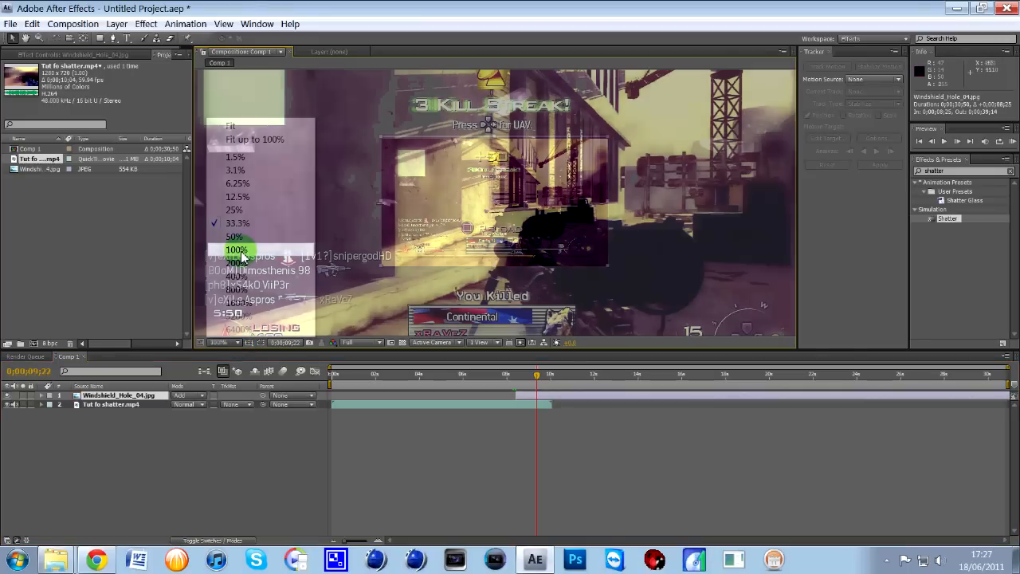
- View the composition at 100% and centre the shatter point on the frame
{"action": "left_click", "coordinate": [236, 249]}
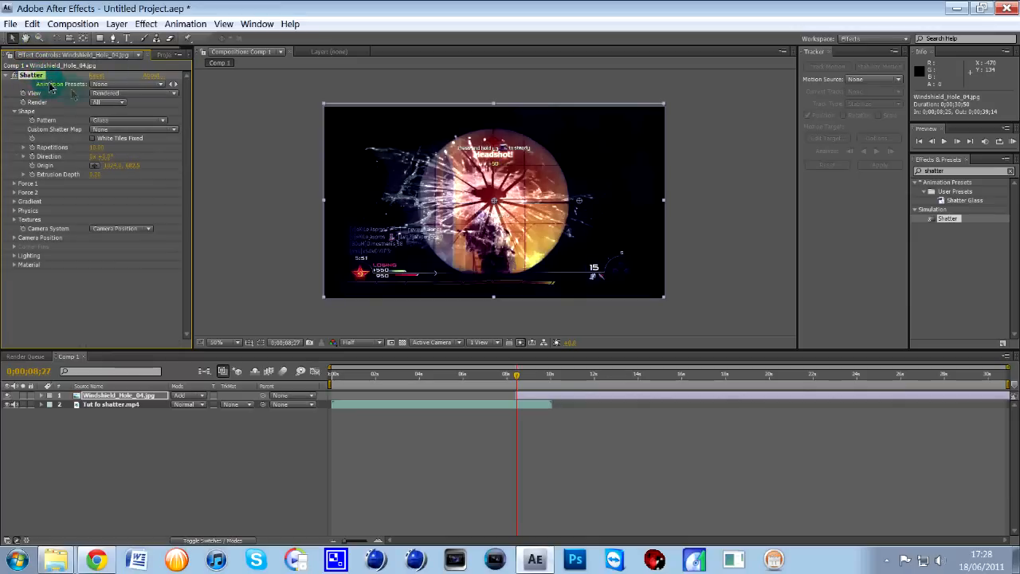
{"action": "mouse_move", "coordinate": [494, 205]}
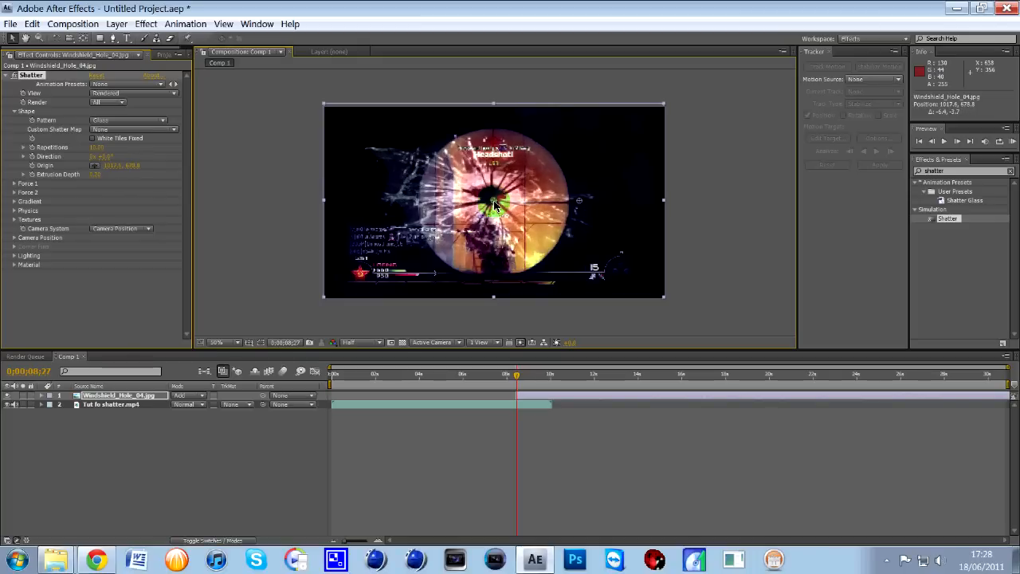
{"action": "left_click", "coordinate": [515, 375]}
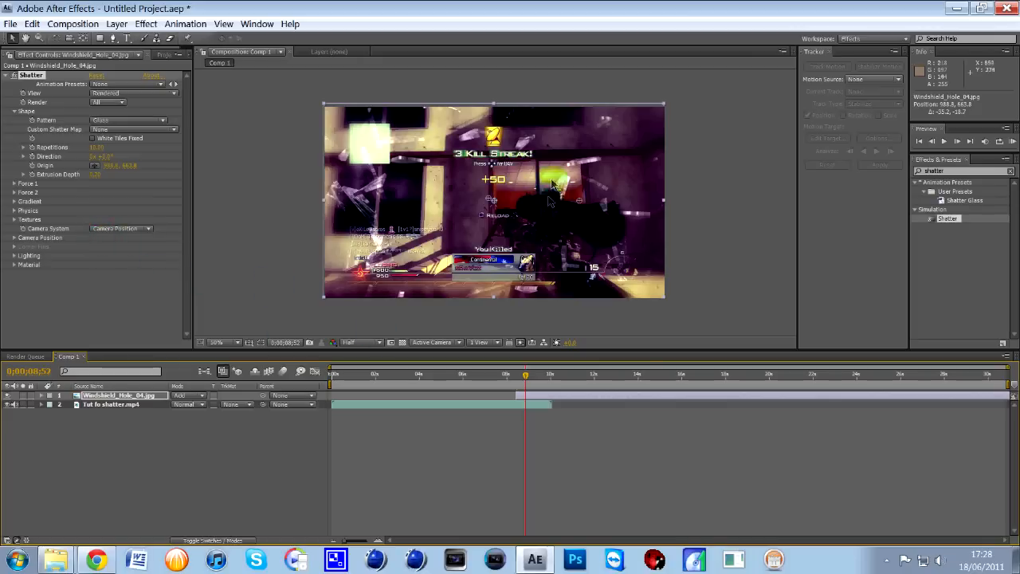
{"action": "mouse_move", "coordinate": [1004, 195]}
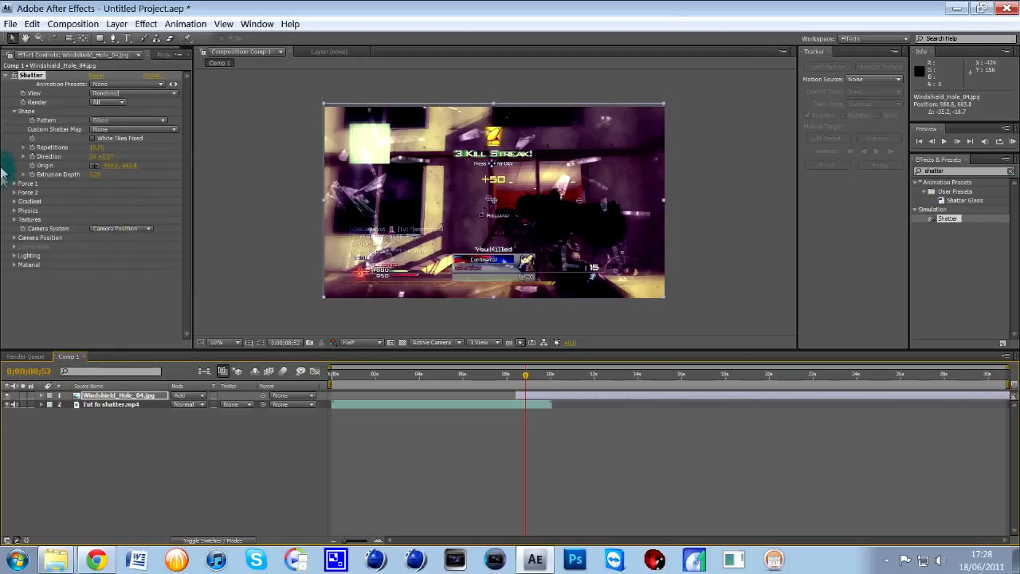
- Expand Shatter's Force 1 and Physics groups and adjust the Gravity applied to the shards
{"action": "left_click", "coordinate": [16, 183]}
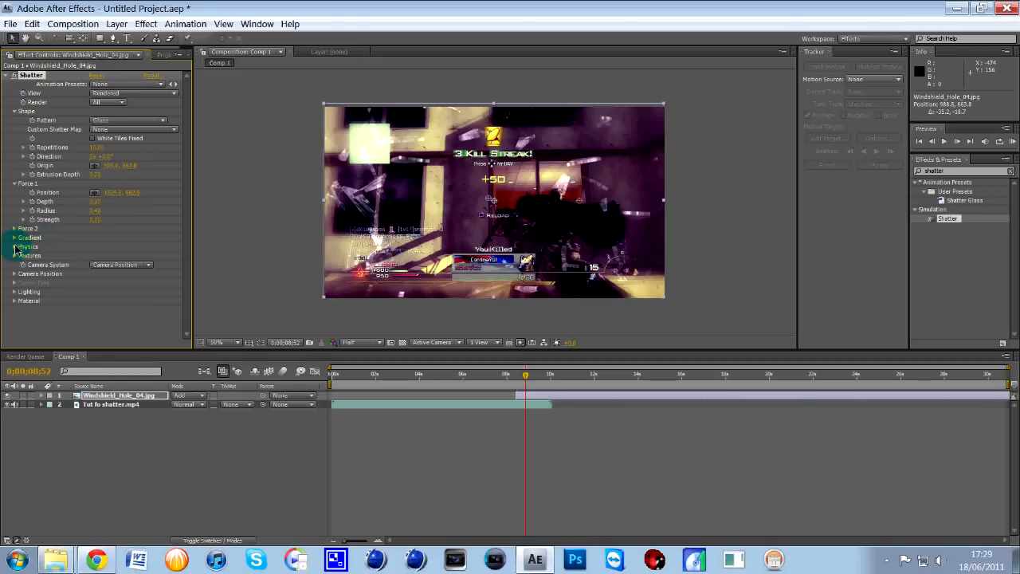
{"action": "left_click", "coordinate": [16, 245]}
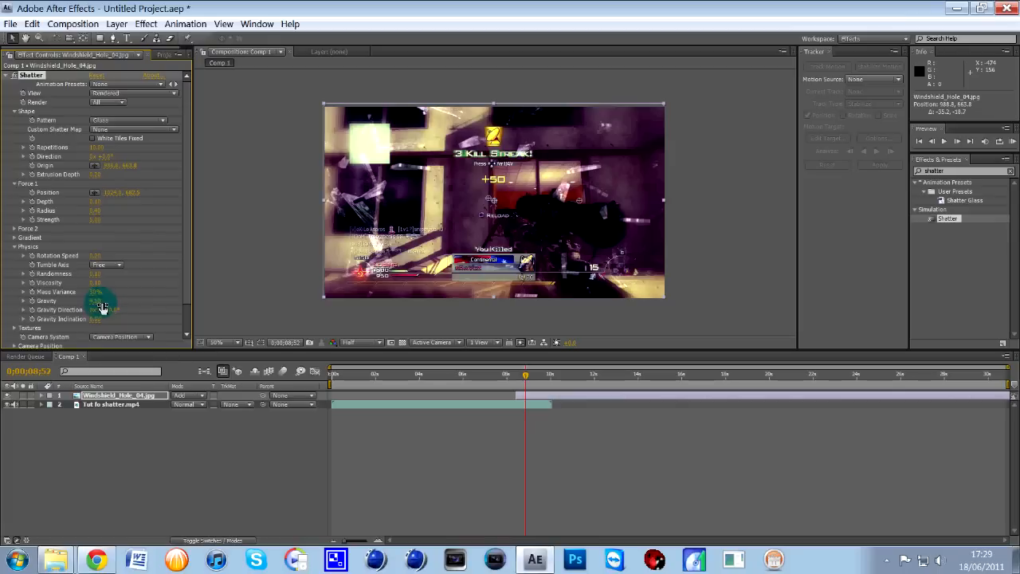
{"action": "left_click", "coordinate": [521, 373]}
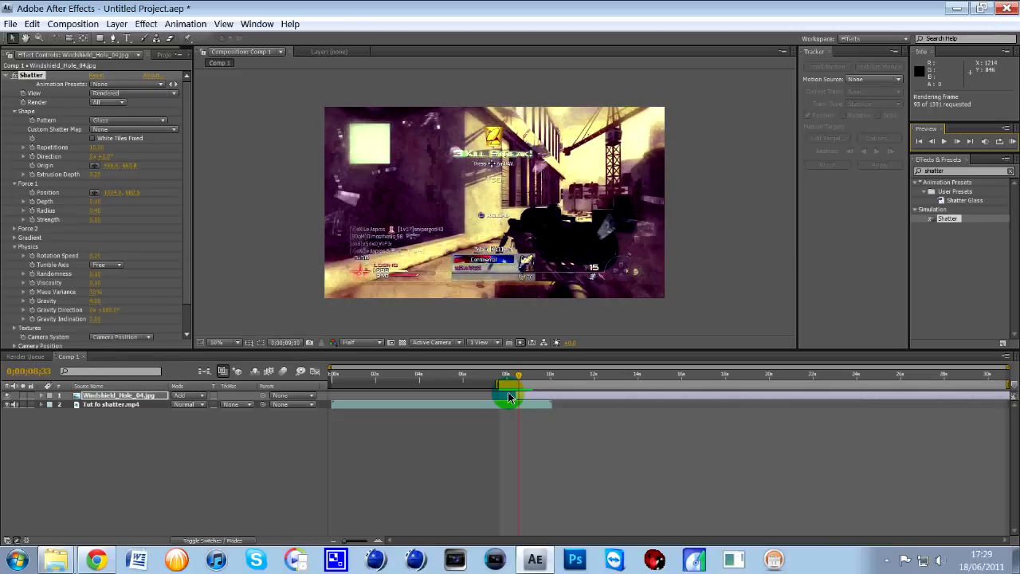
- Jump to just before the shot and run a RAM preview of the shattering bullet hole
{"action": "left_click", "coordinate": [943, 139]}
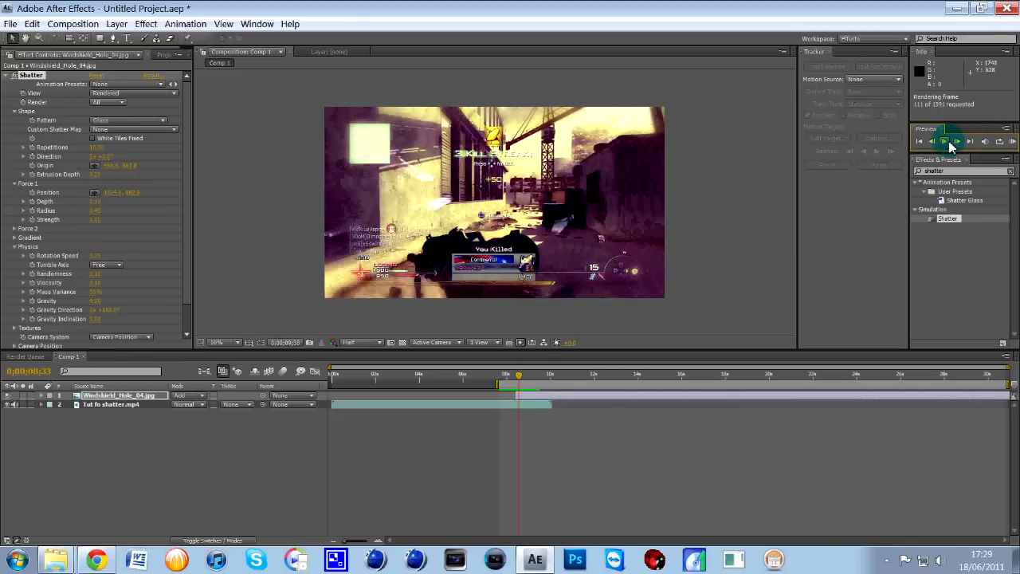
{"action": "left_click", "coordinate": [944, 140]}
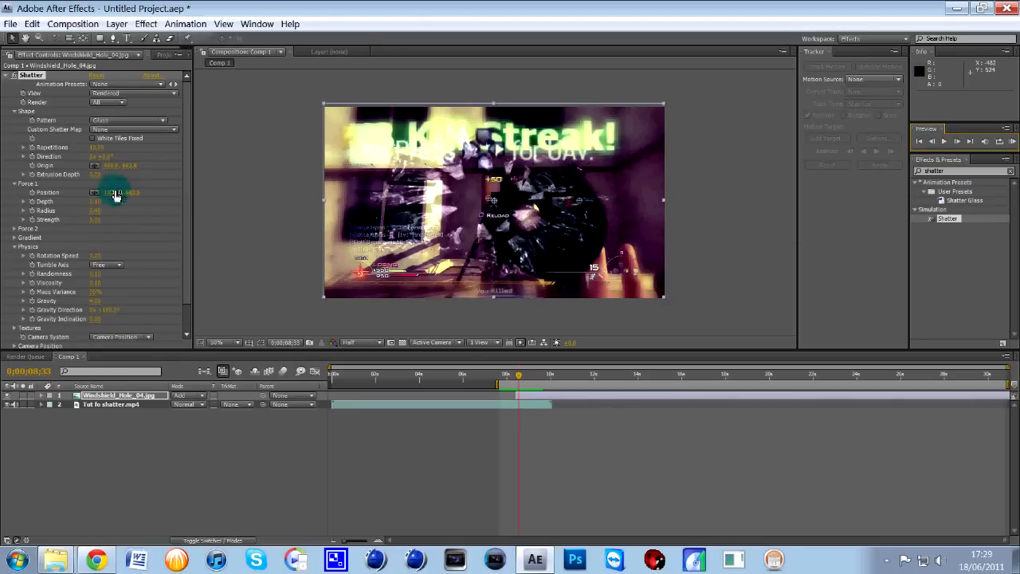
{"action": "scroll", "scroll_direction": "down", "scroll_amount": 3}
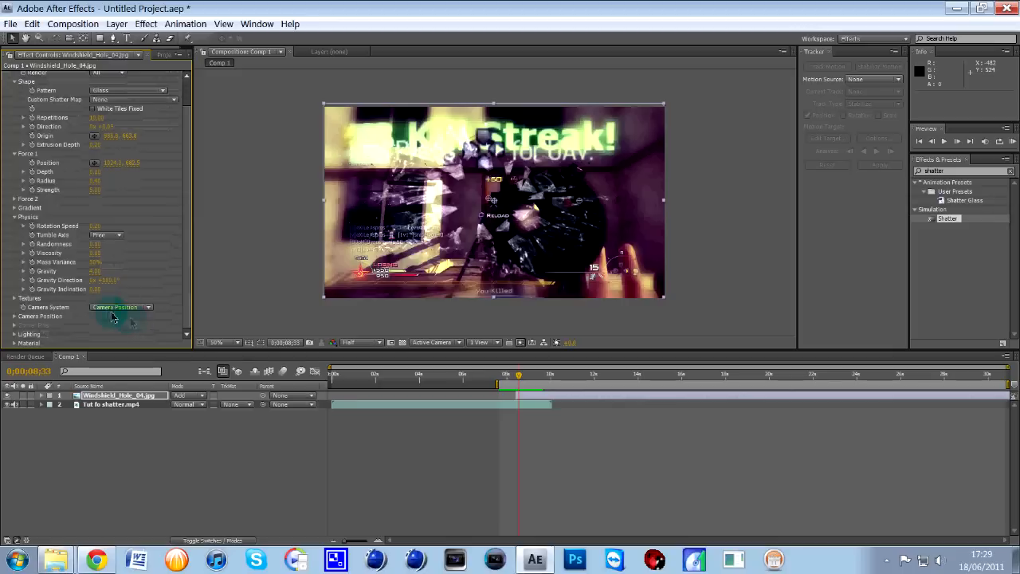
{"action": "mouse_move", "coordinate": [156, 214]}
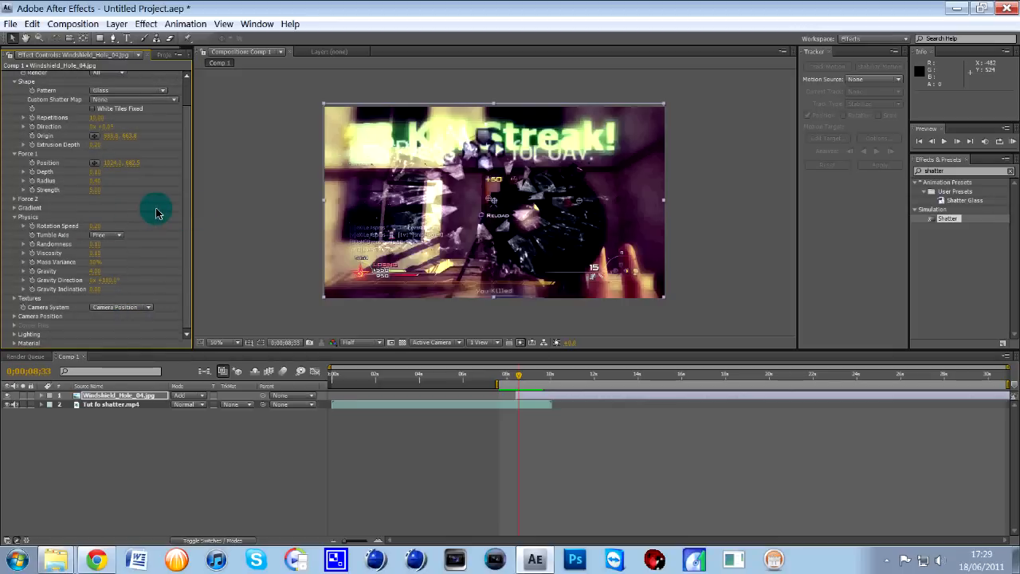